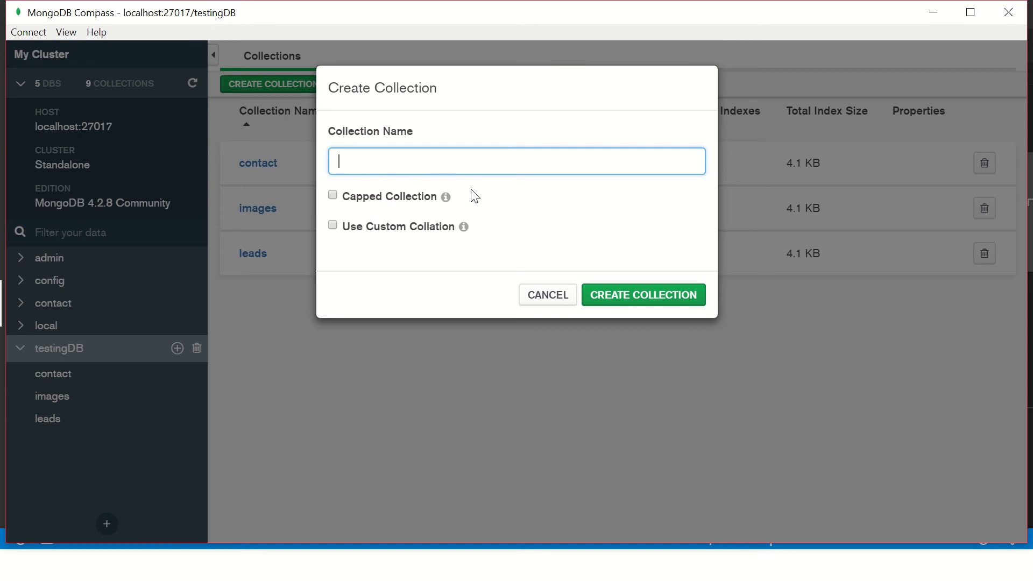
Step: Create a new collection named Orders in testingDB
type("Orders")
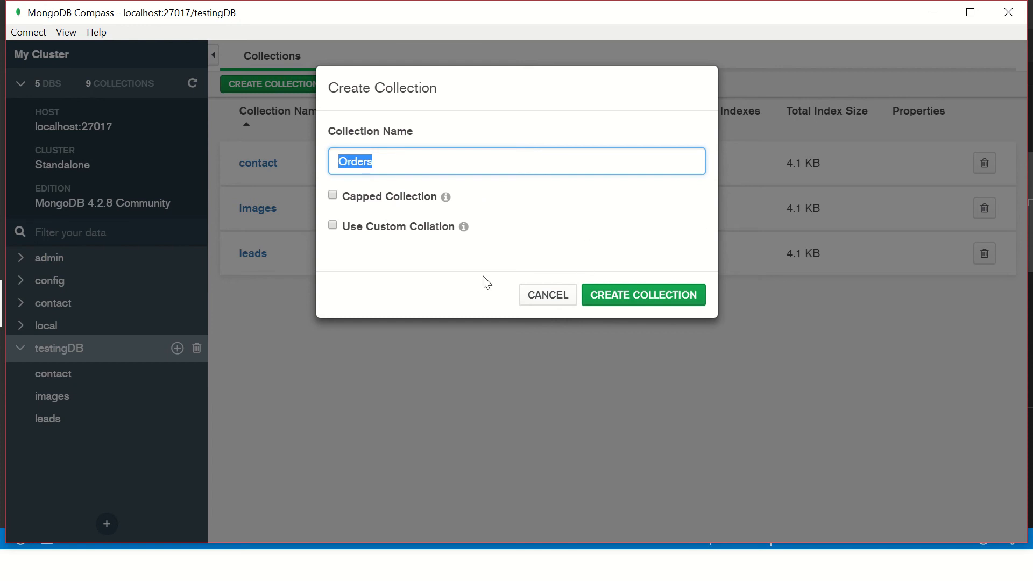
left_click(641, 294)
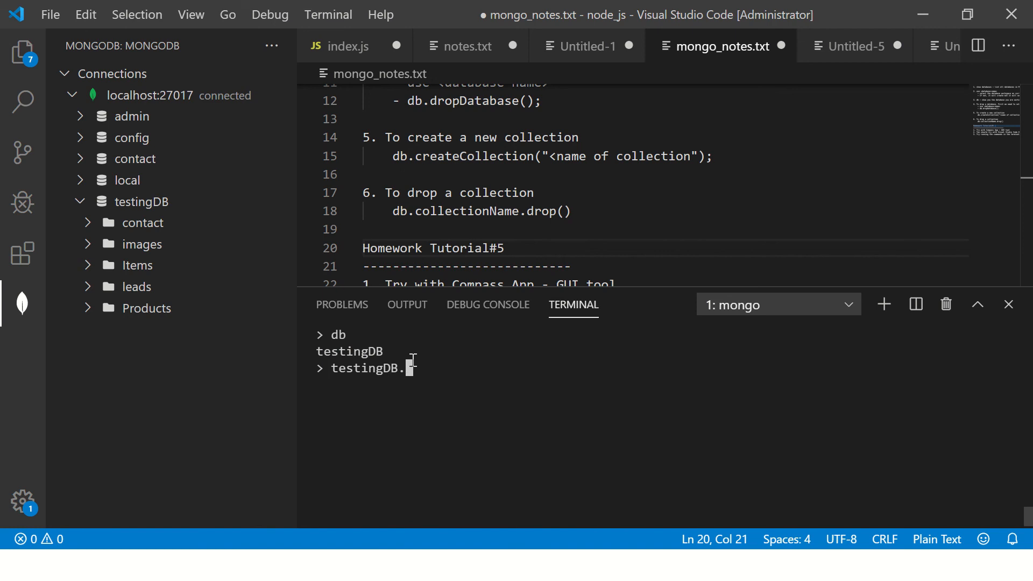
Step: Run db.Products.drop() in the mongo shell and start a Homework heading in mongo_notes.txt
type("Product")
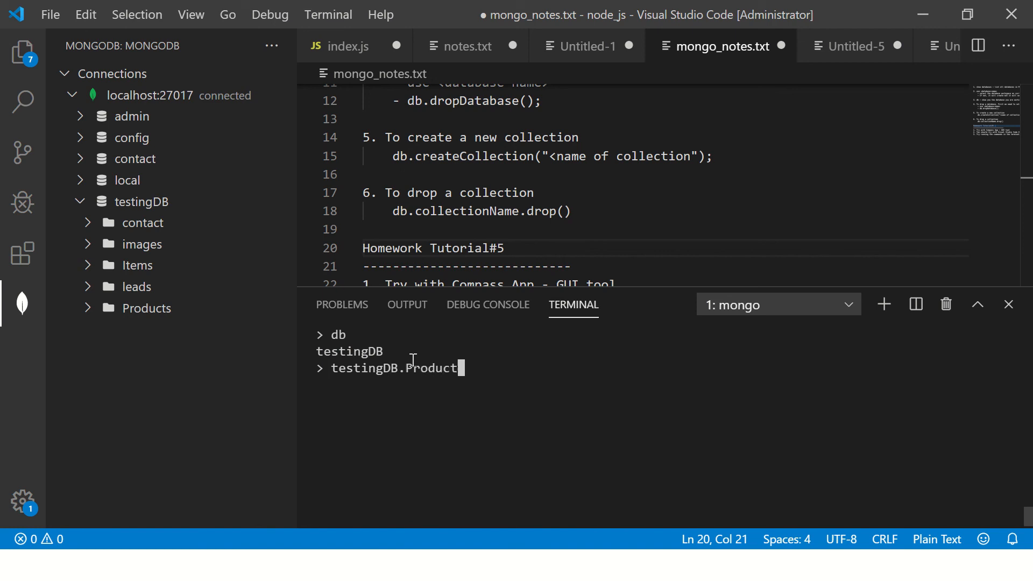
type("s.drop()")
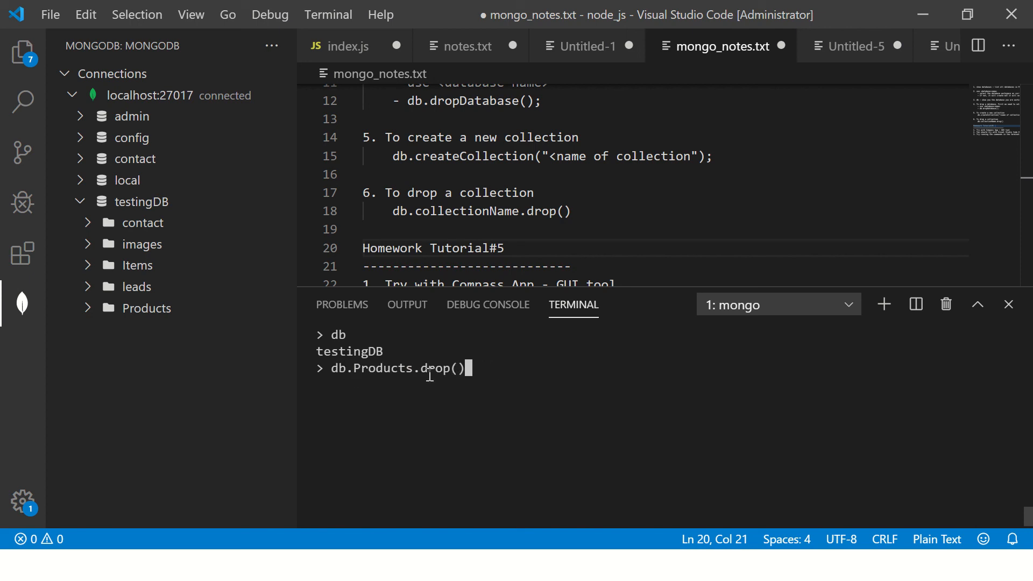
type("Home wo")
type("-------------------------")
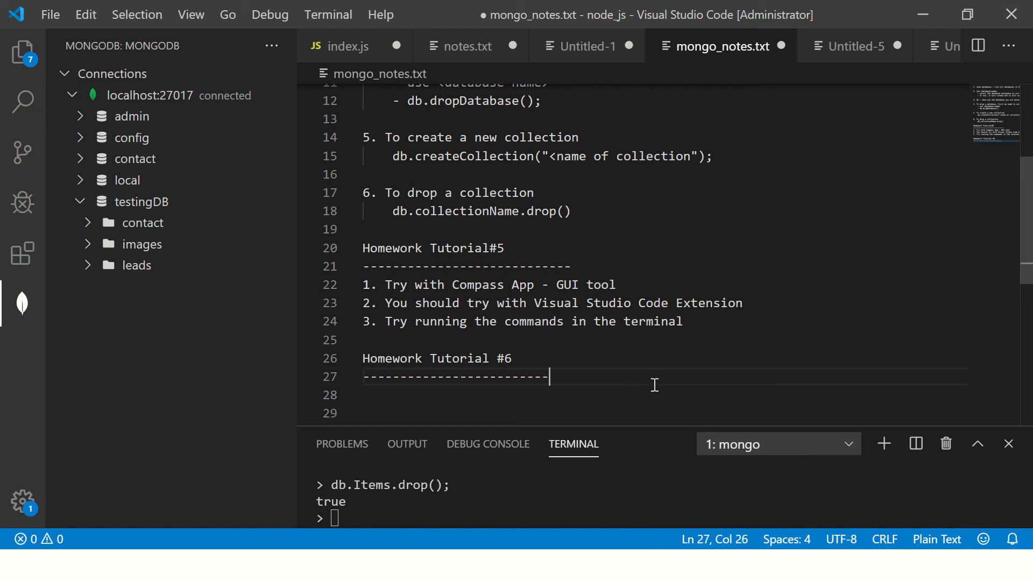
Step: Write '1. Create a new DB' under the heading and select the tutorial number to change it to #(5+6)
type("1. Create a new DB")
left_click(665, 413)
type("2. Create a new collection inside the newly created DB")
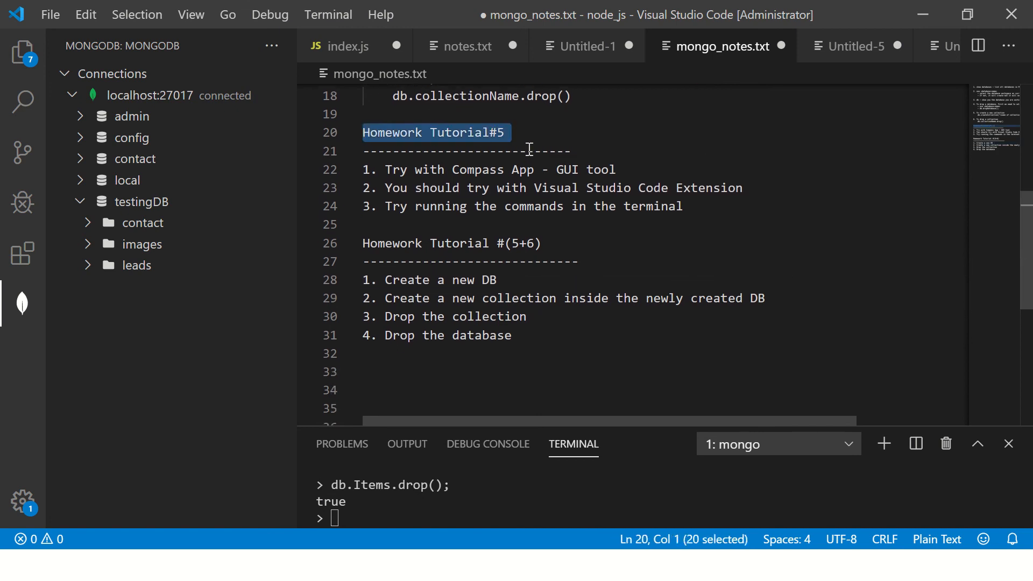
double_click(521, 243)
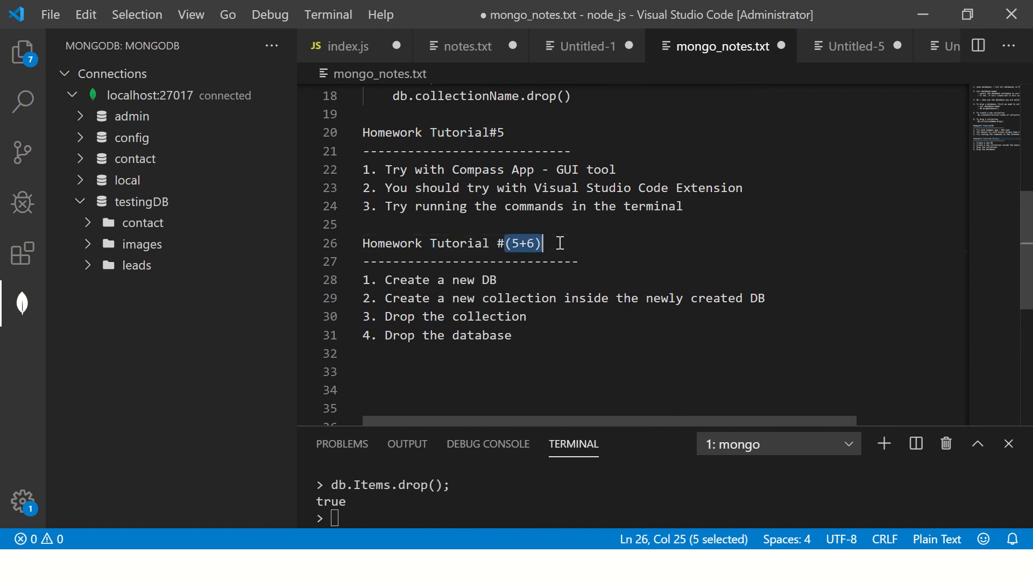